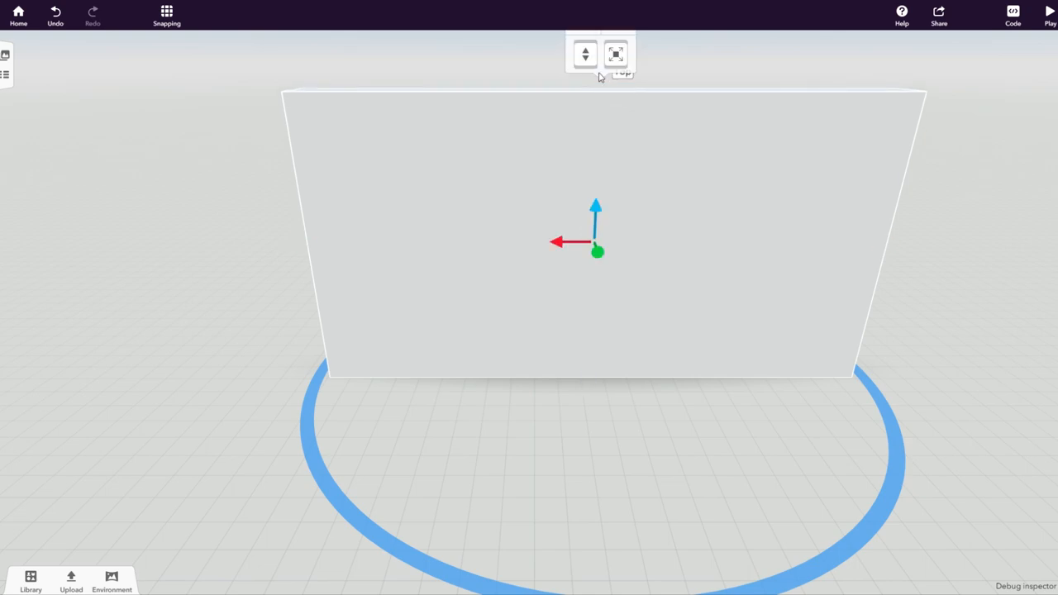
# - Apply the scalloped wave texture tinted green to the cuboid wall via Material
pyautogui.click(767, 159)
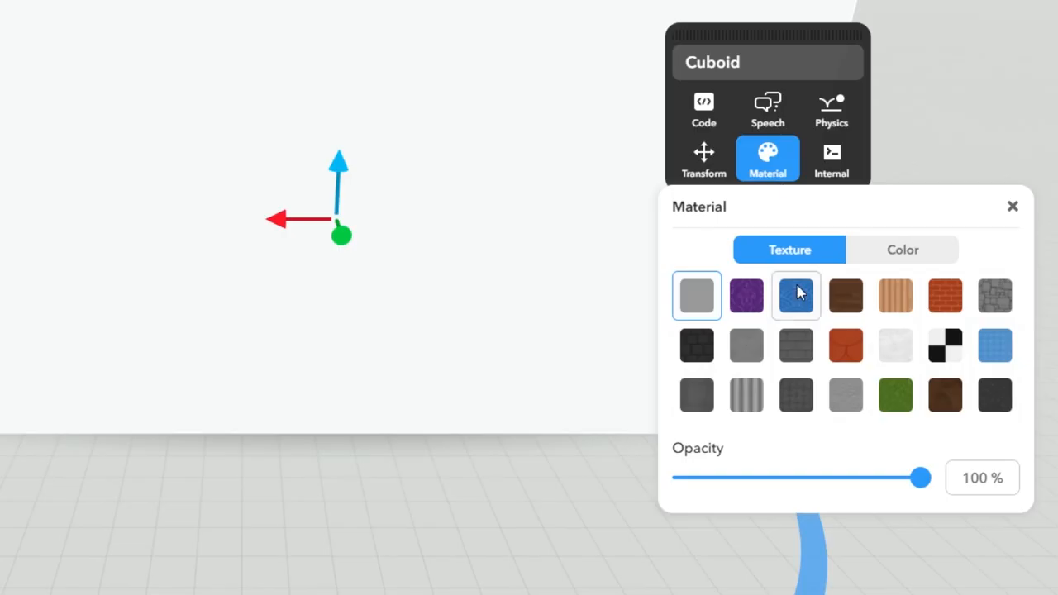
pyautogui.click(903, 250)
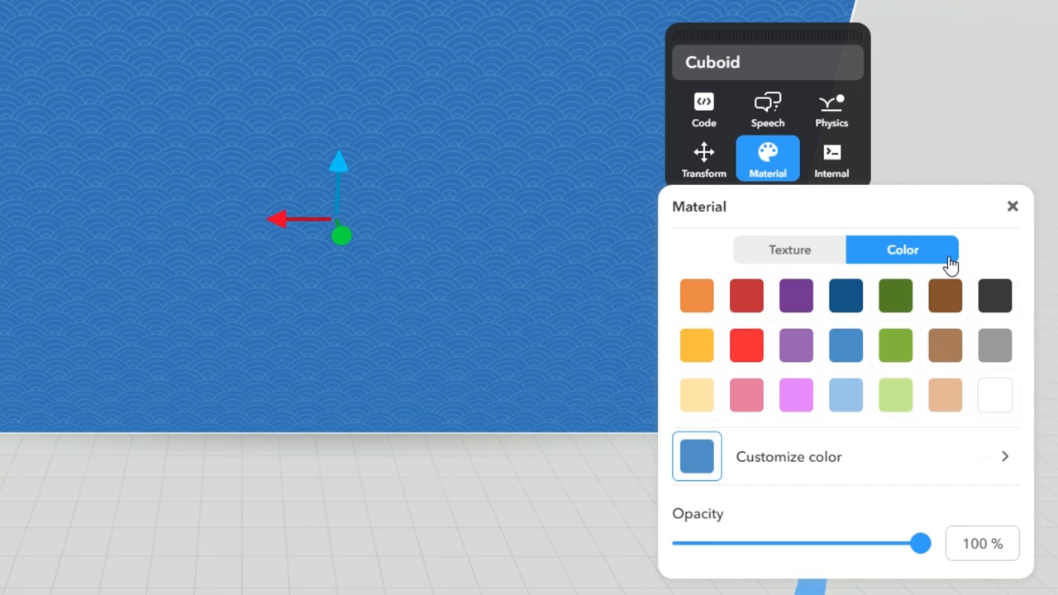
pyautogui.click(896, 346)
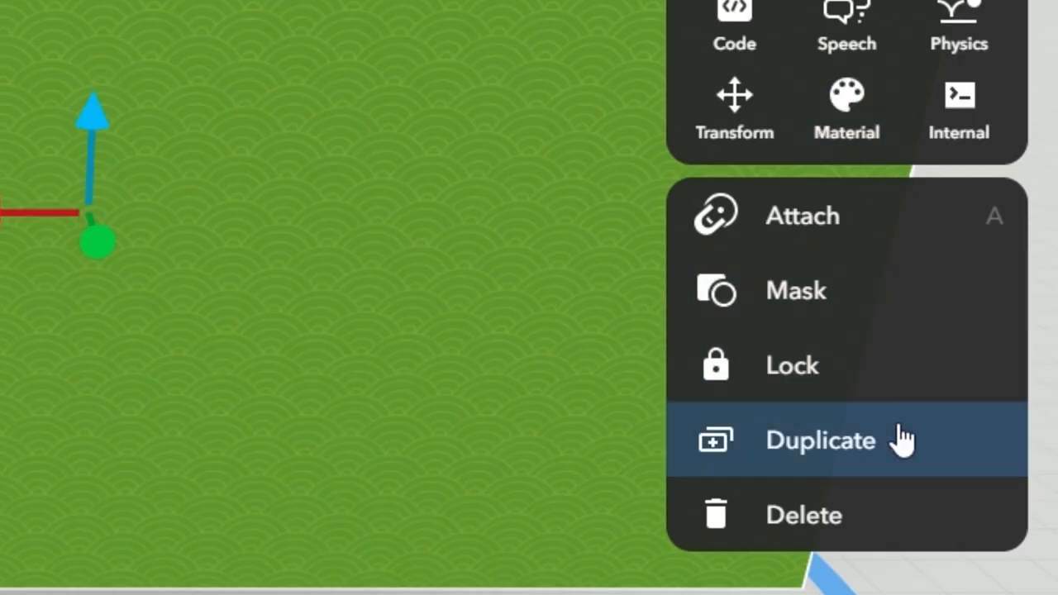
# - Duplicate the green wall into a rectangular room and set a double door in the front wall
pyautogui.click(820, 440)
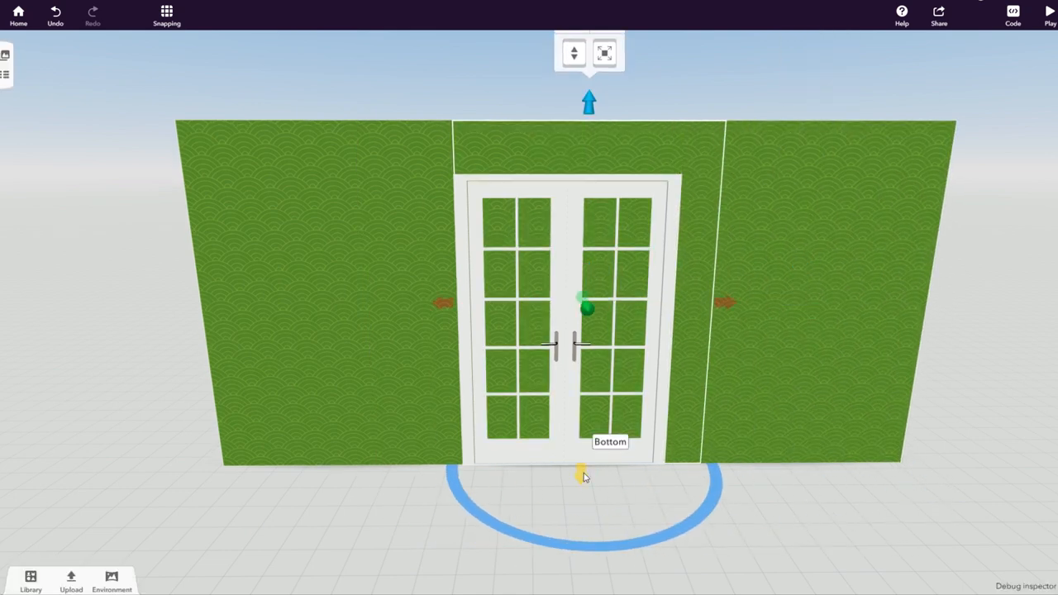
pyautogui.click(698, 90)
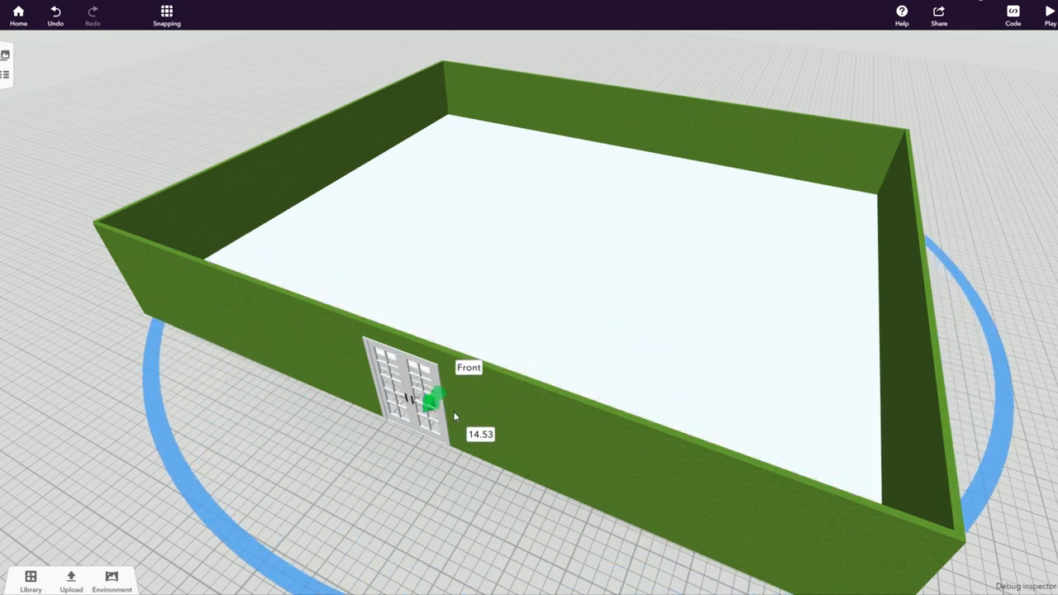
# - Slide the double door along the front wall into its final position
pyautogui.moveTo(430, 401); pyautogui.dragTo(560, 232)
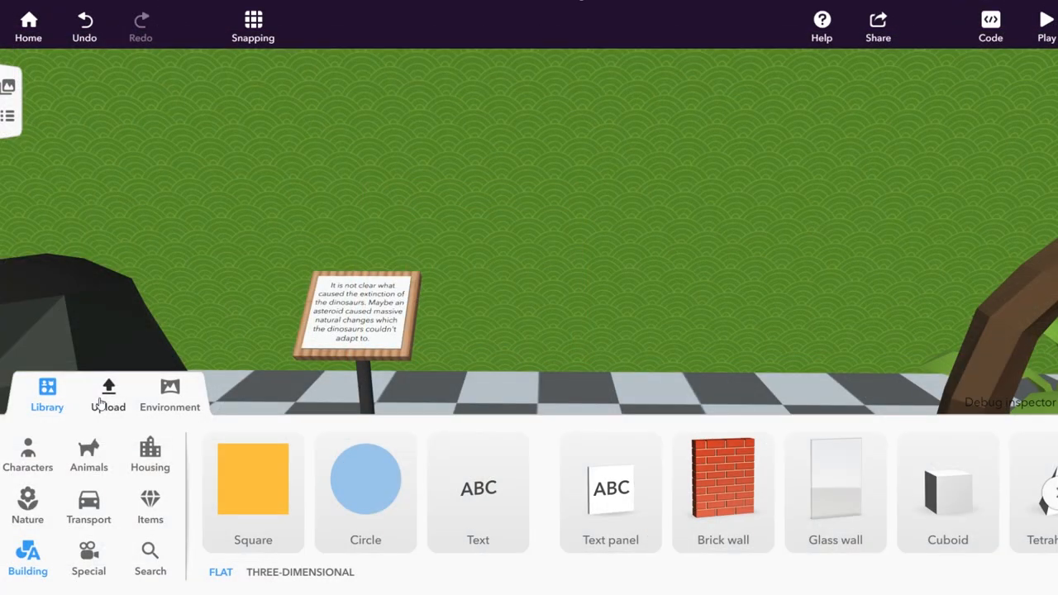
# - Place the uploaded asteroid-impact image on the wall above the extinction text panel
pyautogui.click(107, 395)
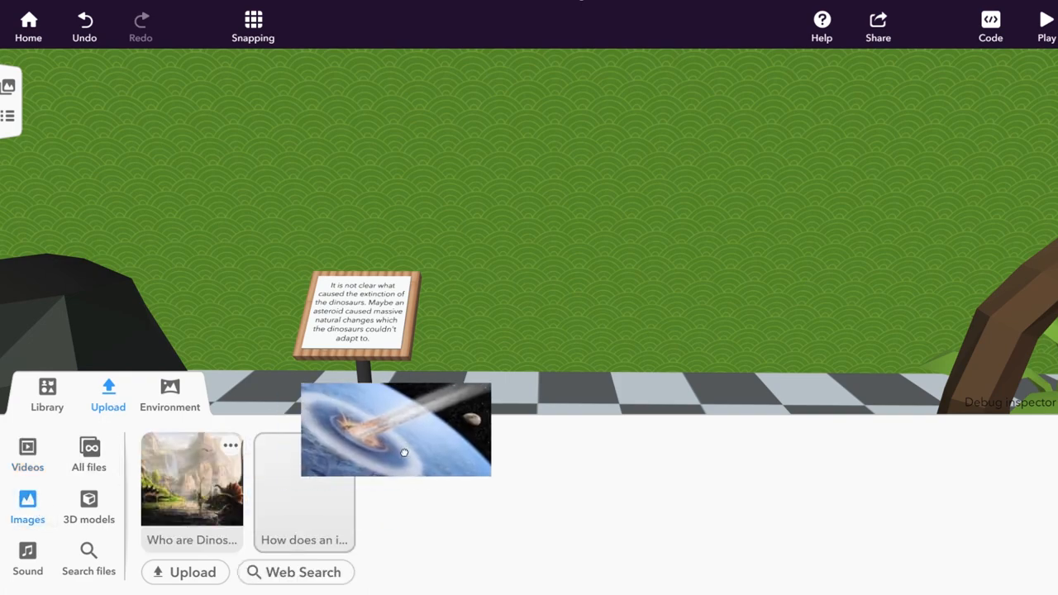
pyautogui.moveTo(395, 430); pyautogui.dragTo(559, 380)
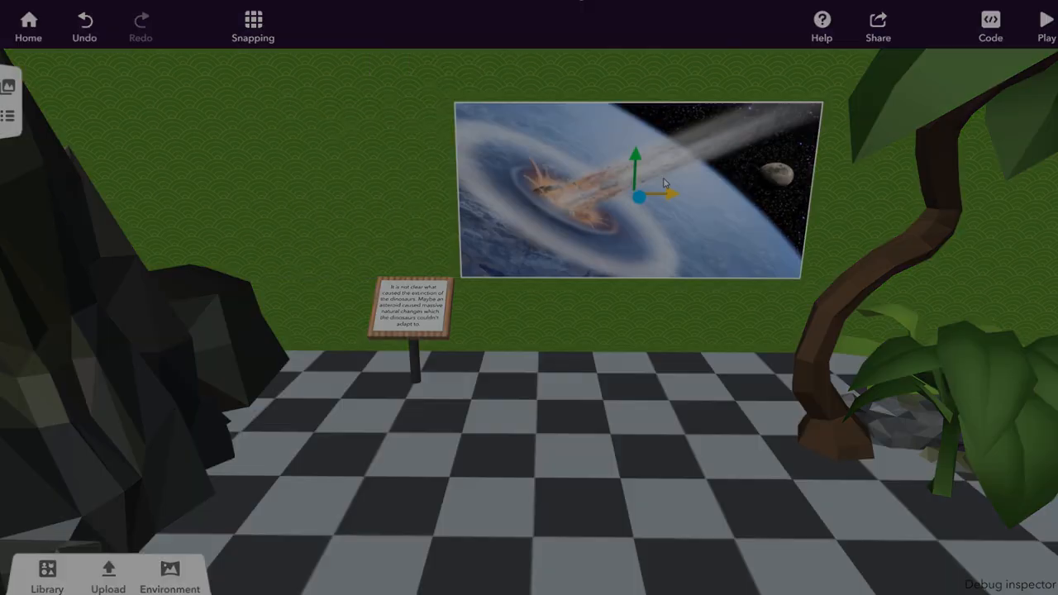
pyautogui.click(1046, 25)
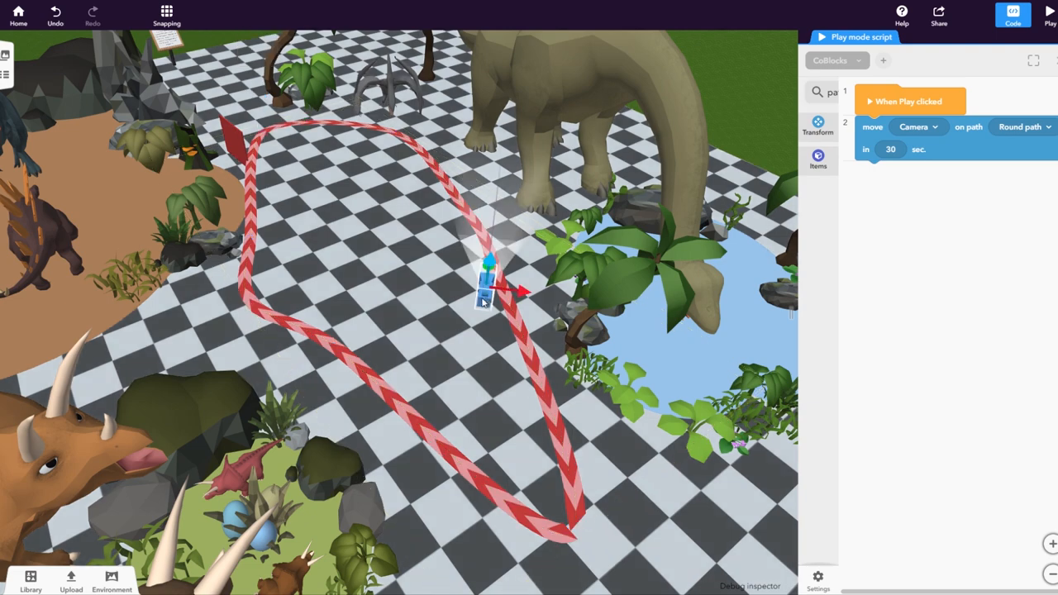
# - Play the scene so the camera flies the Round path in 30 seconds
pyautogui.click(1056, 13)
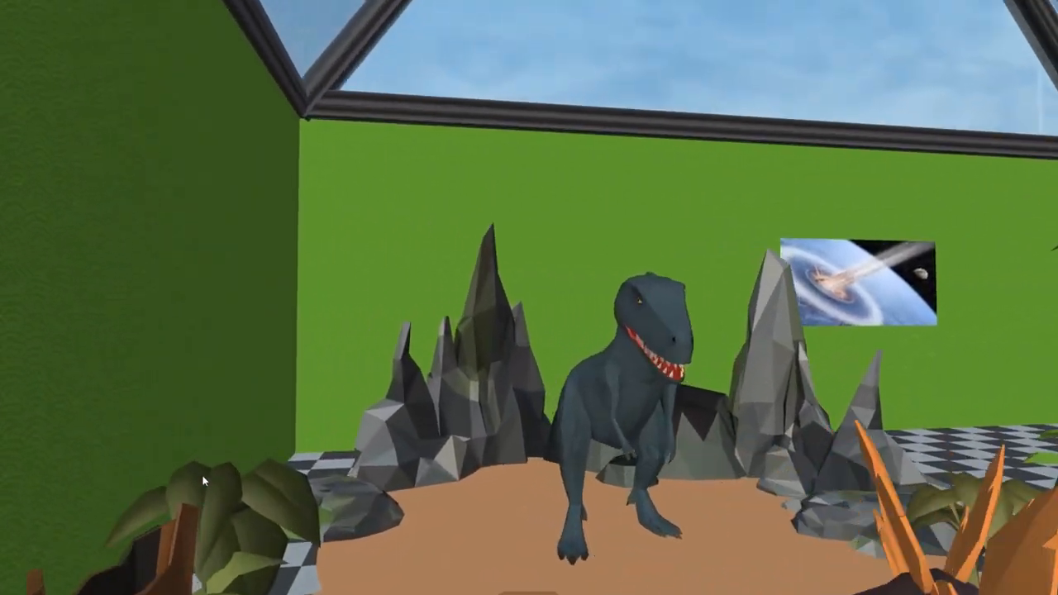